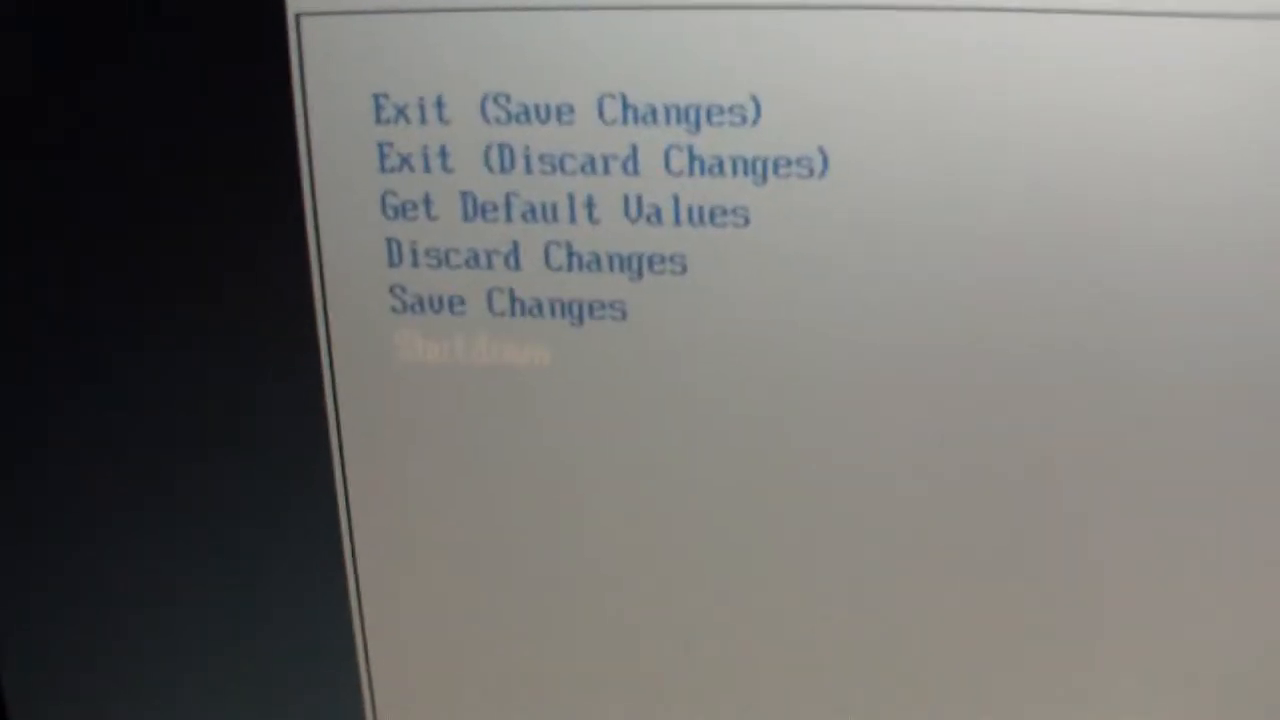
# Exit saving changes so the computer restarts and boots from the floppy drive
pyautogui.press('Up')
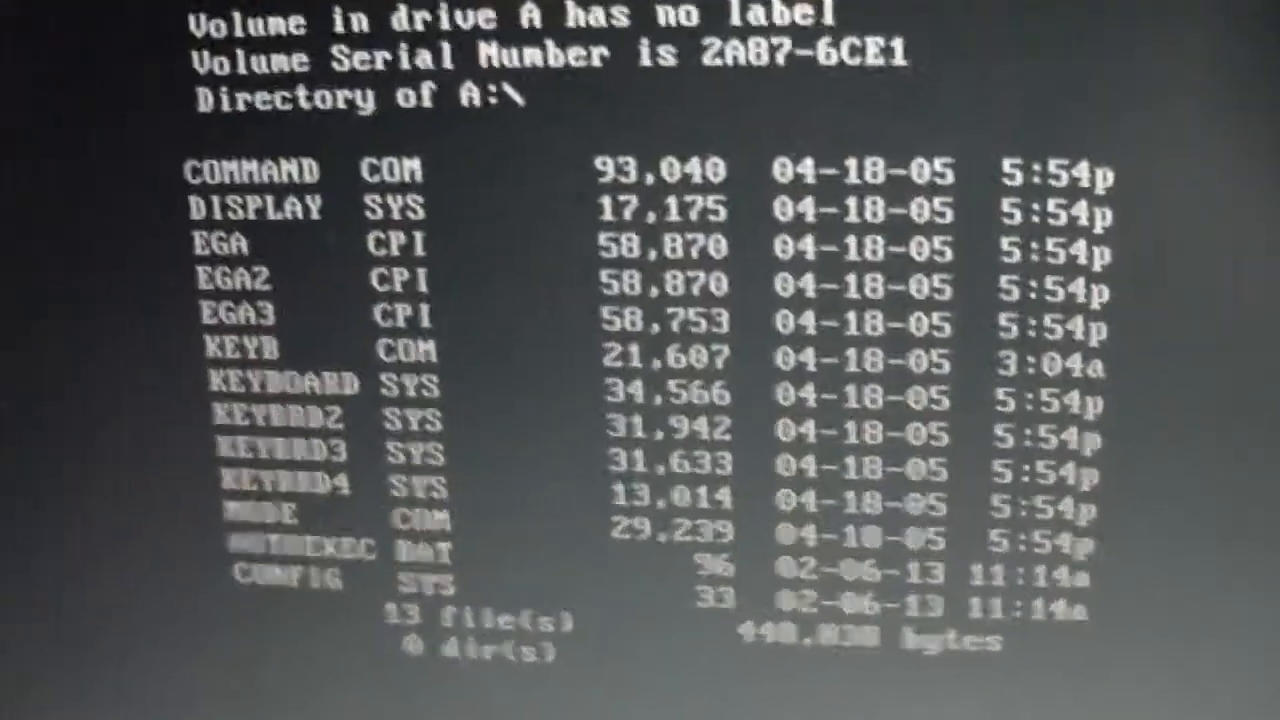
# Review the A:\ DIR listing showing 13 files and 888,320 bytes free
pyautogui.scroll(-3)
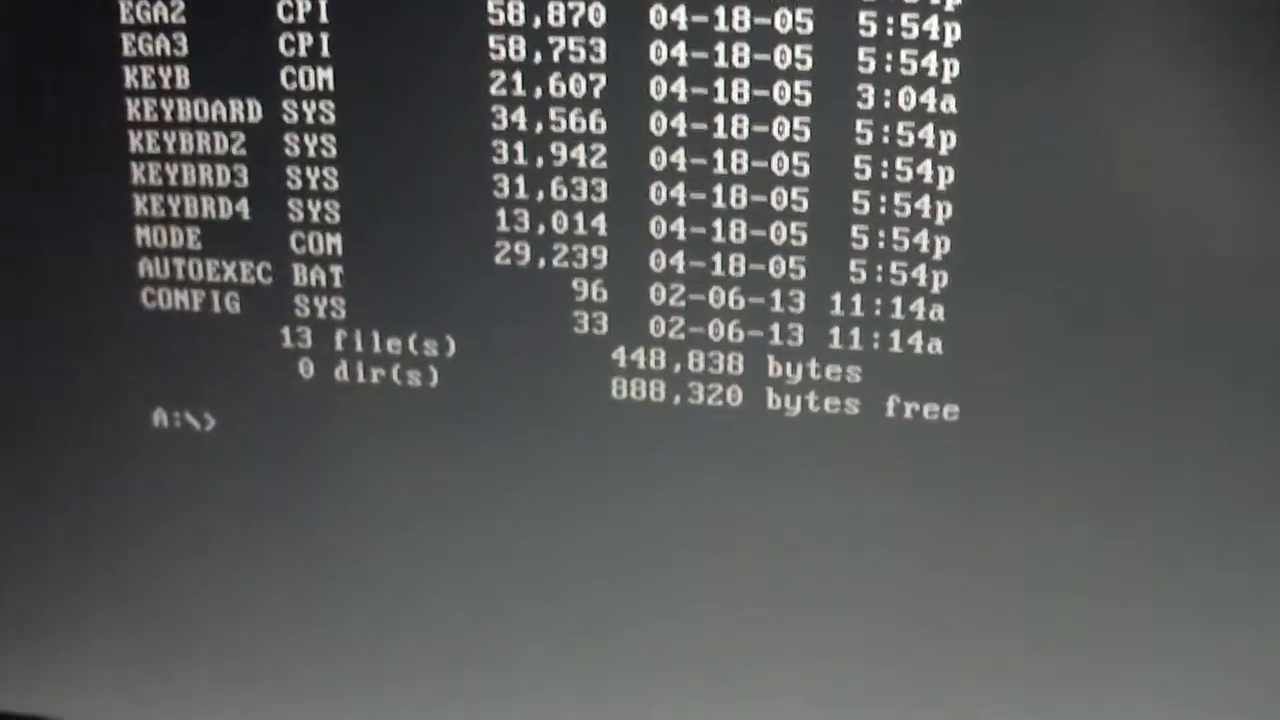